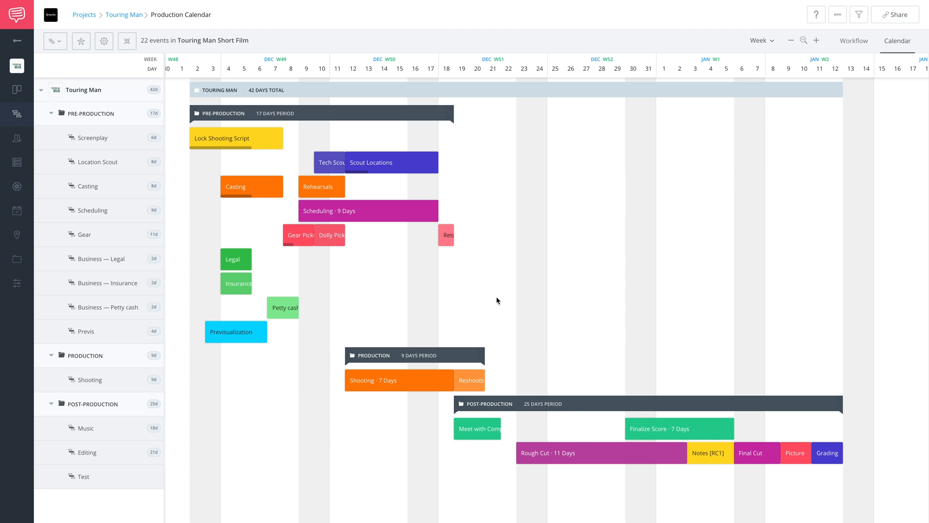
mouse_move(533, 285)
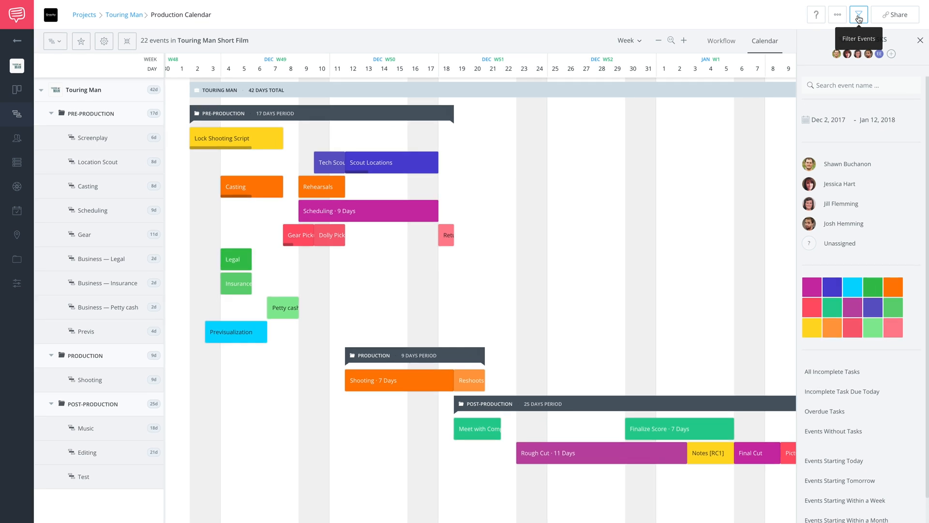
Step: Search events by name for 'shoot' to show only Lock Shooting Script, Shooting and Reshoots
click(858, 15)
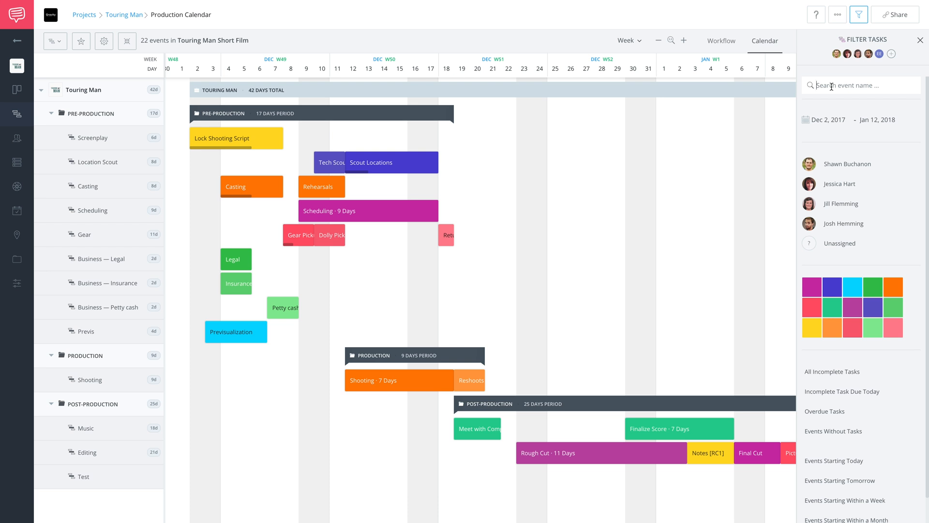
text(shoot)
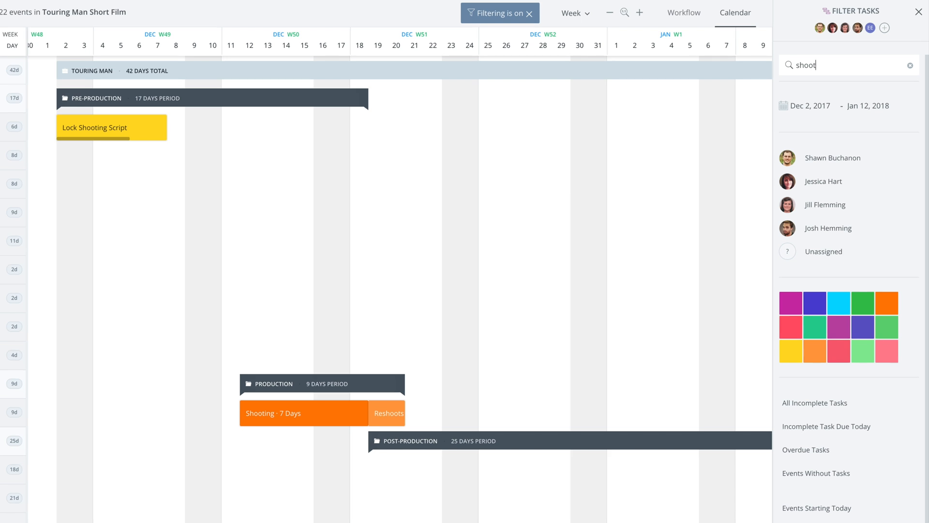
mouse_move(517, 24)
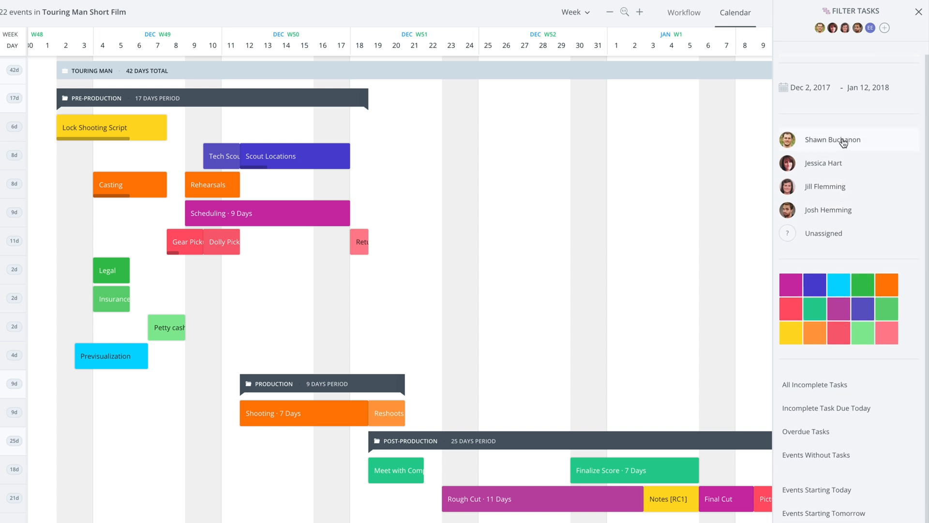
click(823, 162)
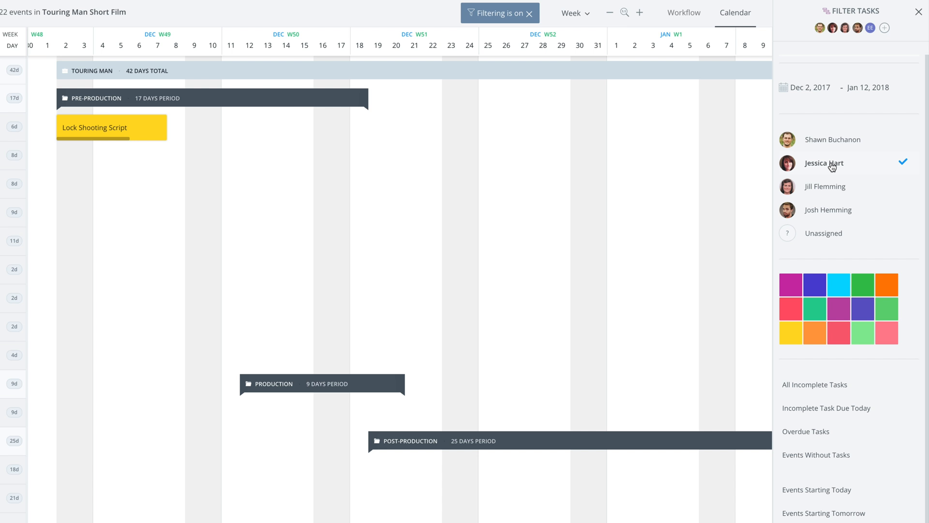
click(833, 140)
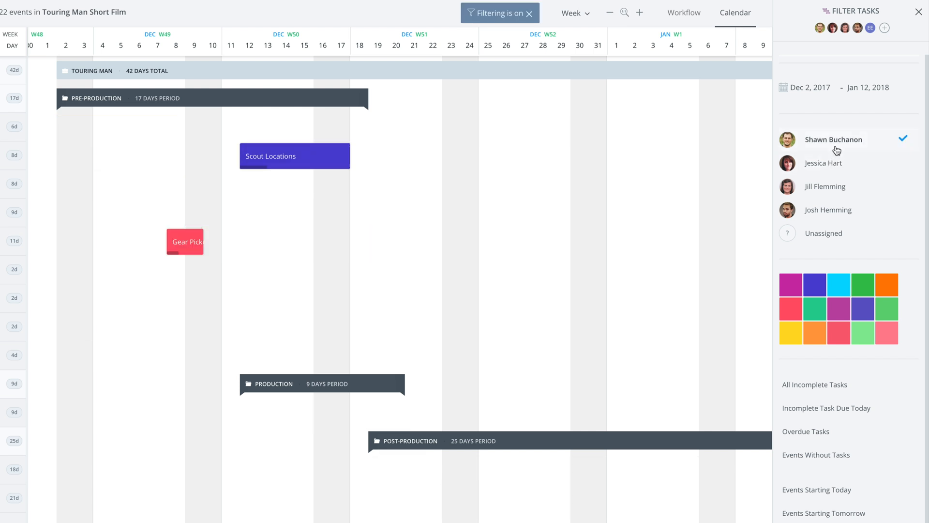
click(828, 209)
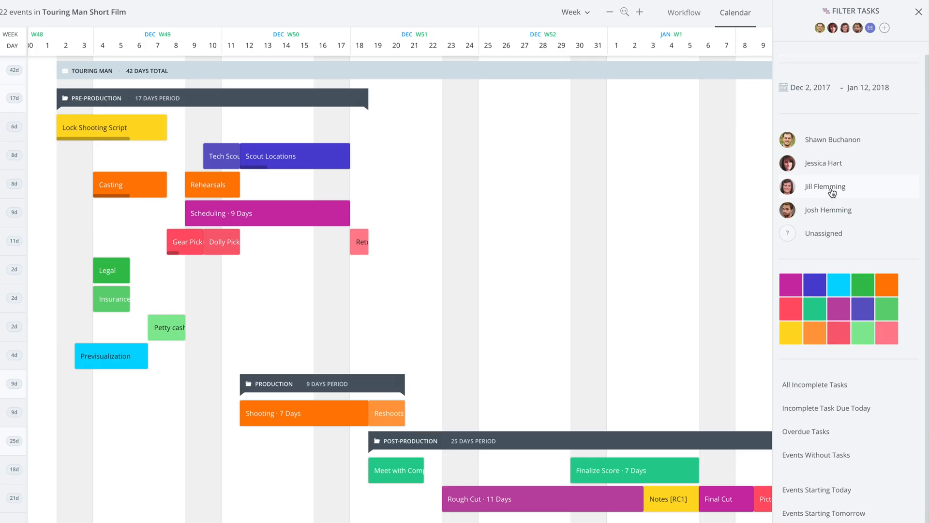
click(833, 139)
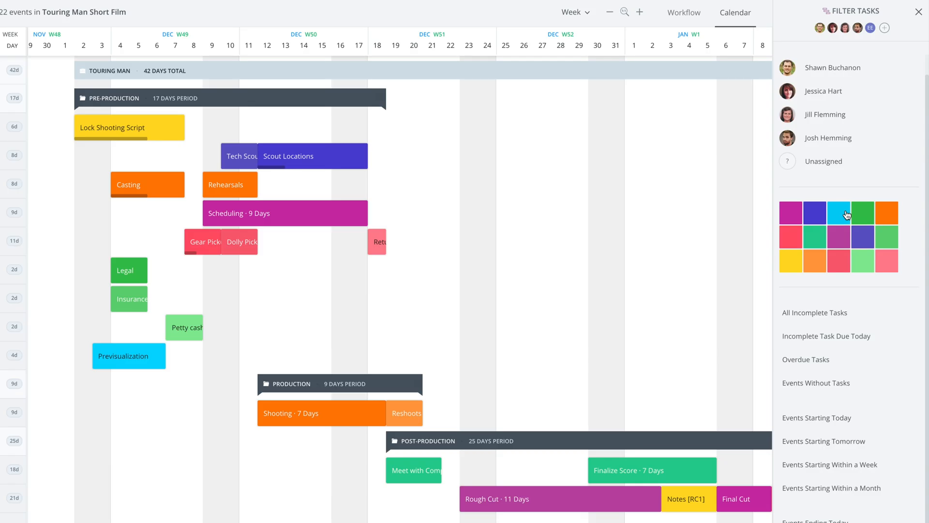
mouse_move(814, 238)
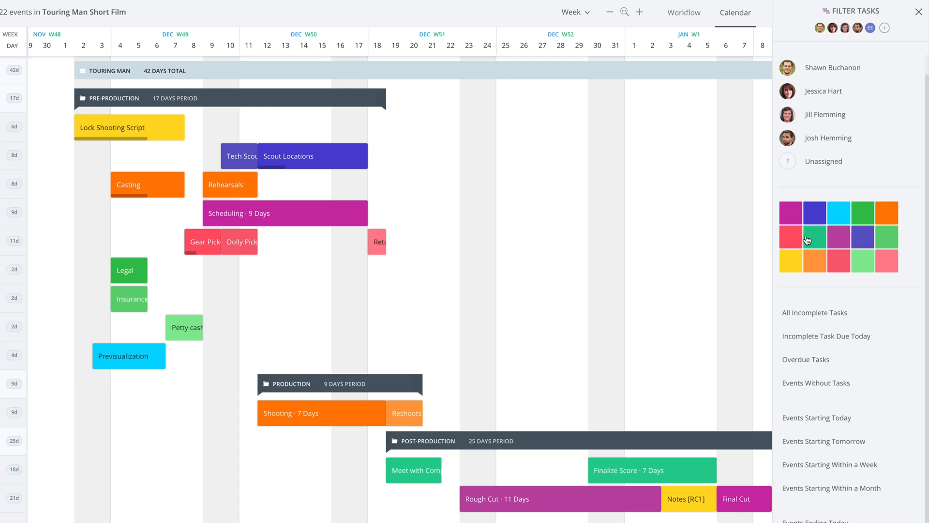
click(791, 212)
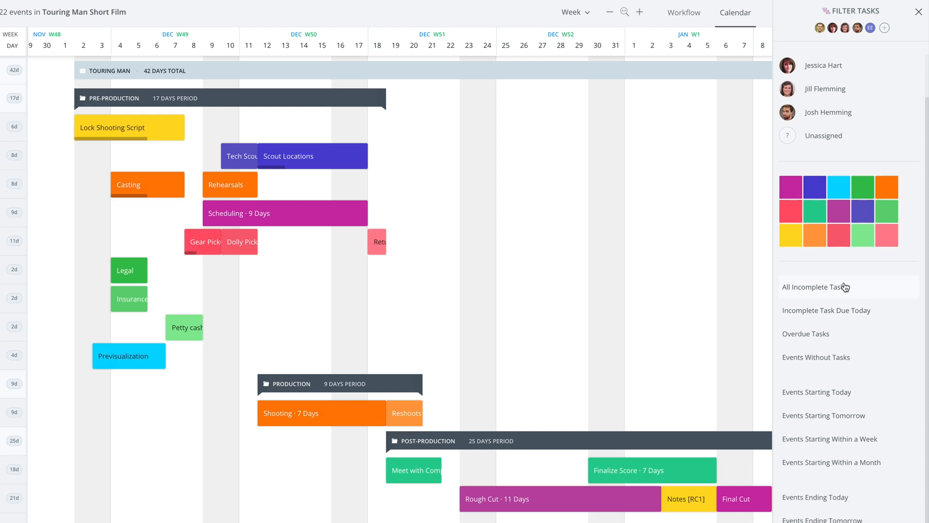
mouse_move(842, 294)
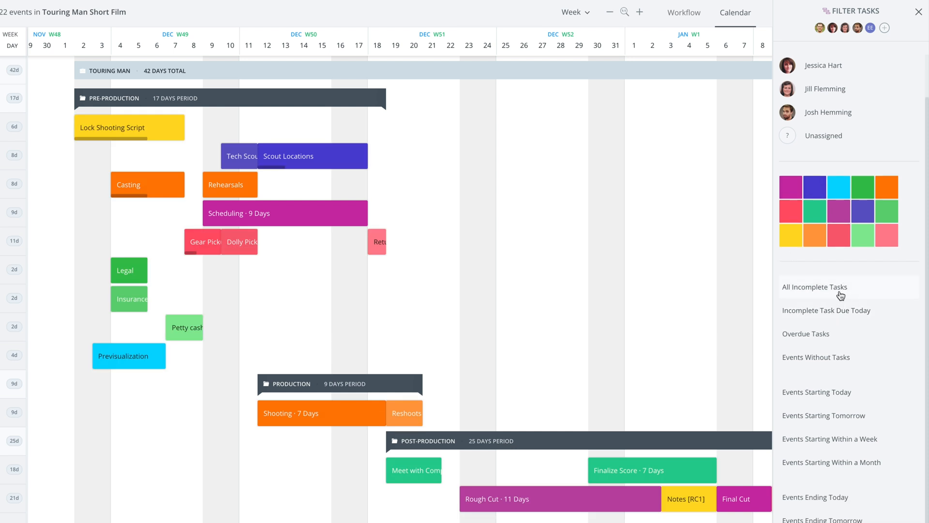
click(815, 287)
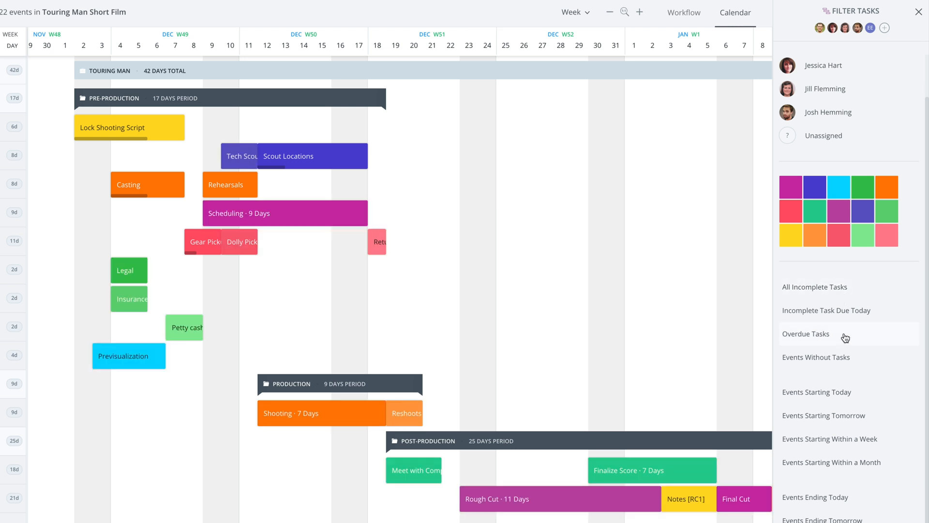
mouse_move(852, 318)
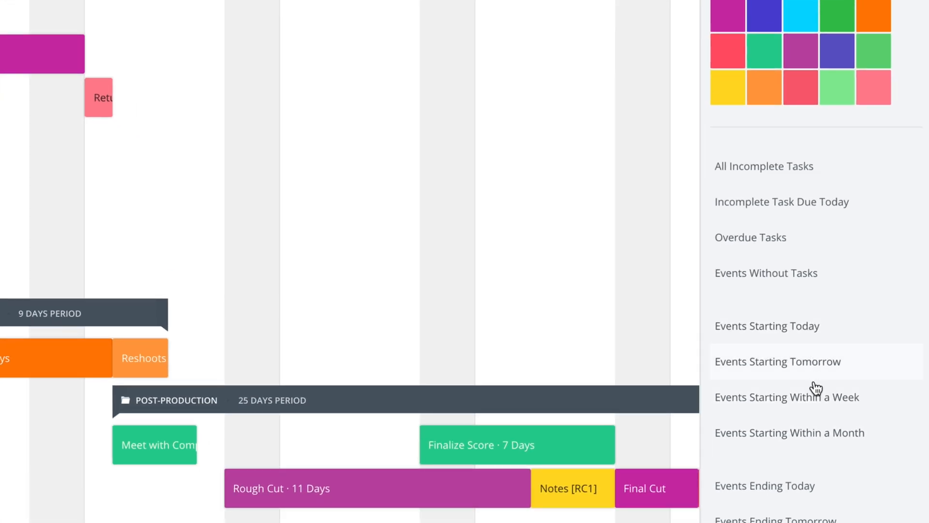
mouse_move(804, 393)
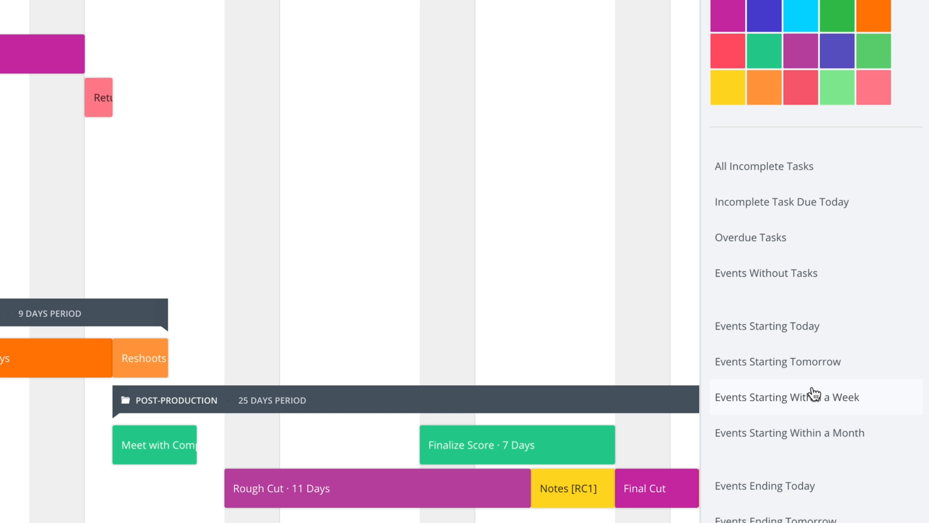
mouse_move(791, 485)
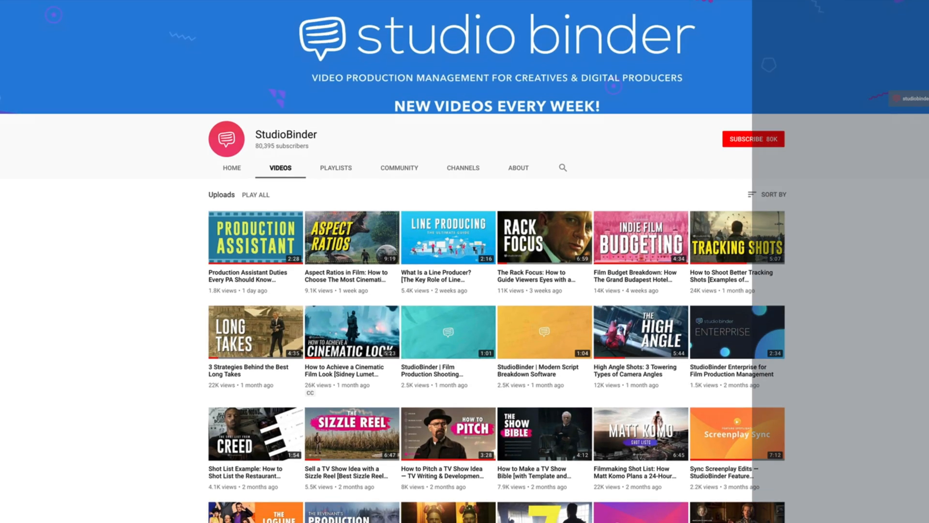
Step: Scroll down through the StudioBinder channel's uploaded videos
scroll(down, 3)
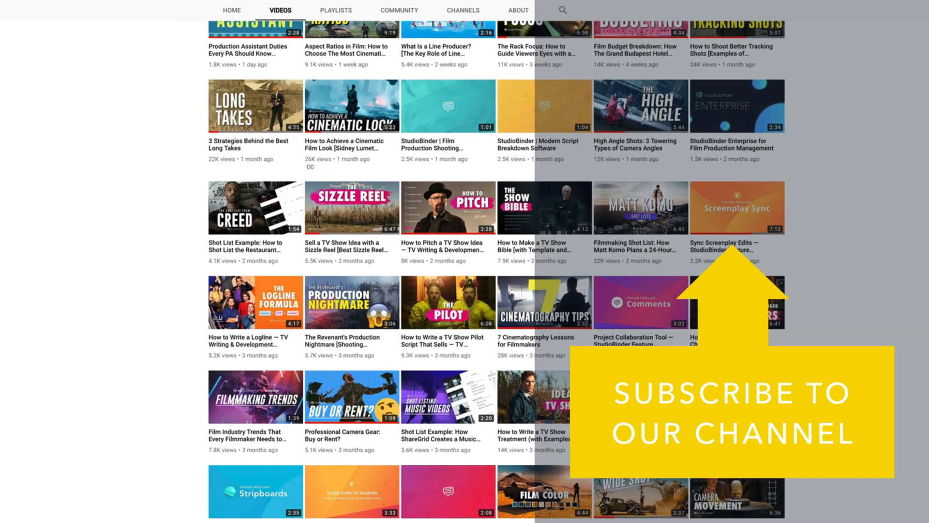
scroll(down, 3)
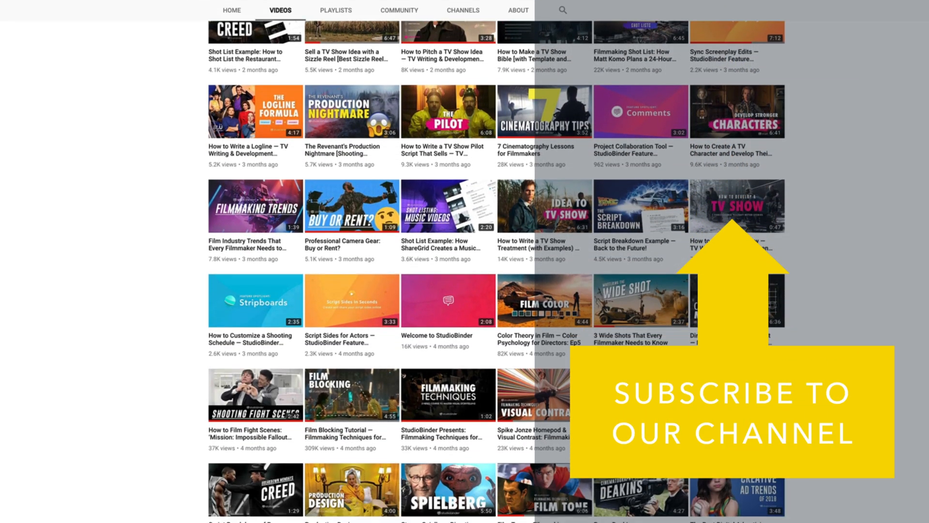